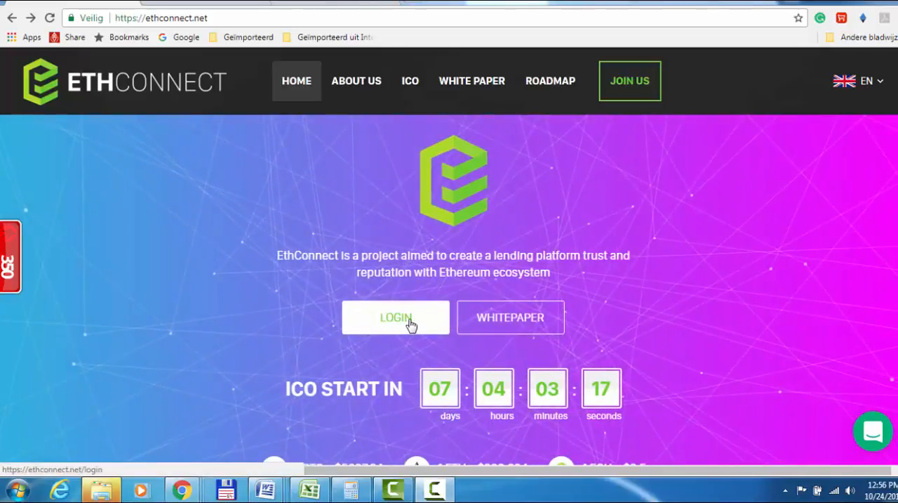
Sign in to land on the ICO dashboard with countdown, coin totals and current bonus cards.
{"action": "left_click", "coordinate": [396, 316]}
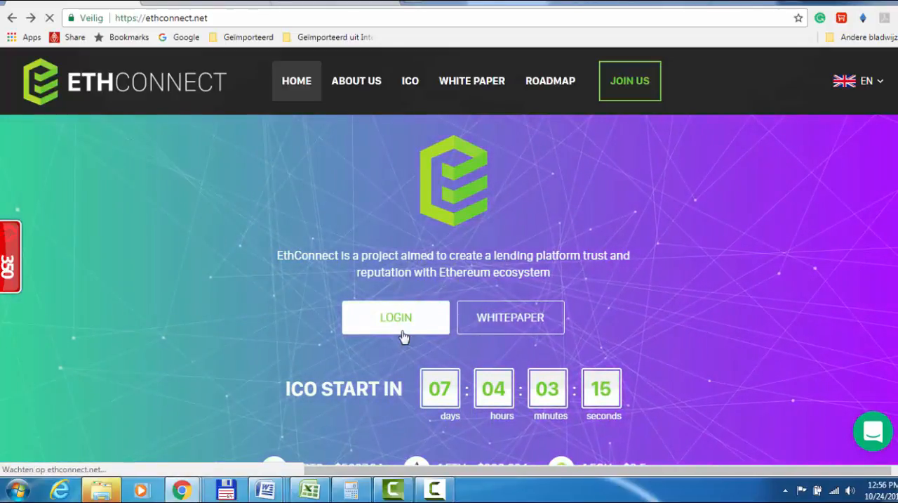
{"action": "left_click", "coordinate": [395, 317]}
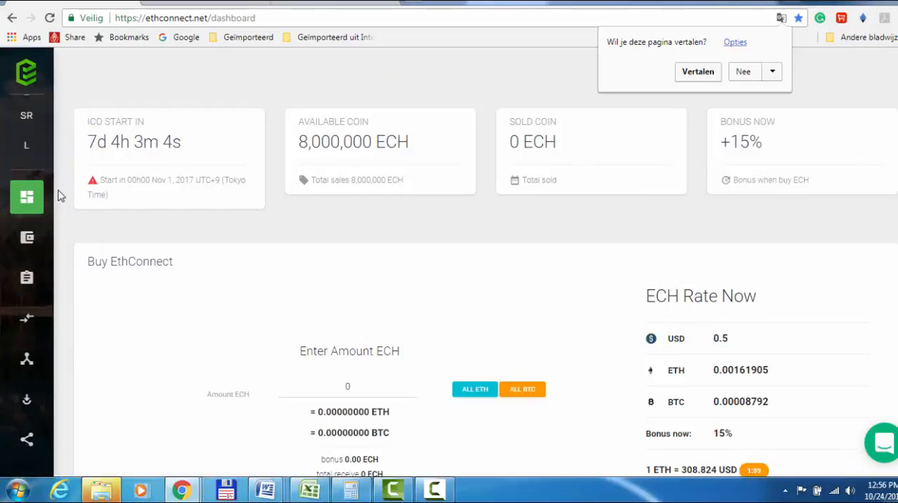
{"action": "mouse_move", "coordinate": [105, 137]}
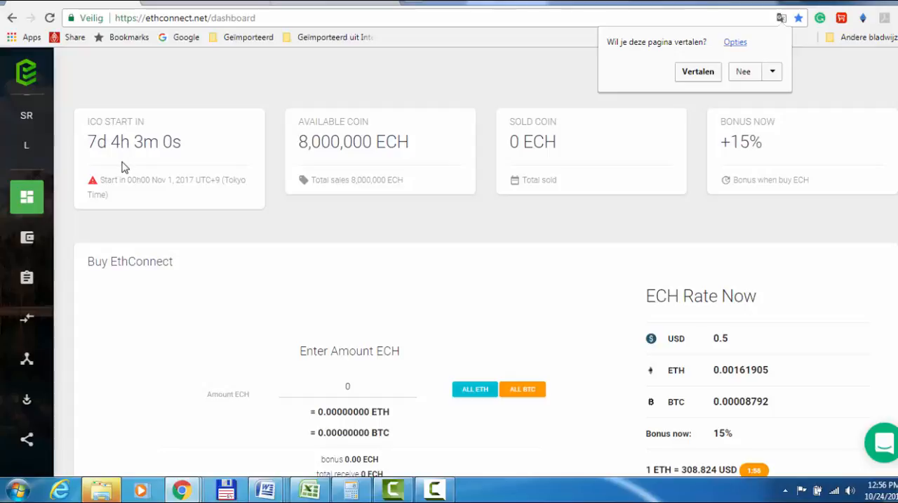
{"action": "mouse_move", "coordinate": [314, 164]}
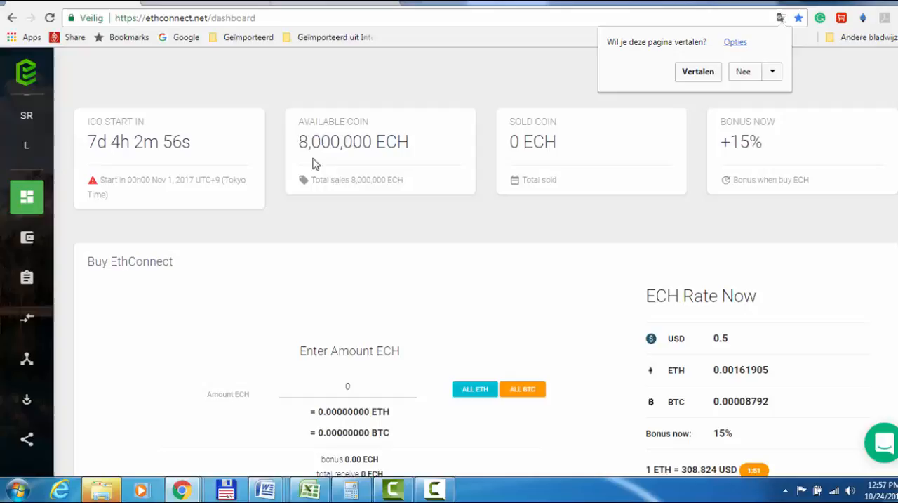
{"action": "mouse_move", "coordinate": [833, 90]}
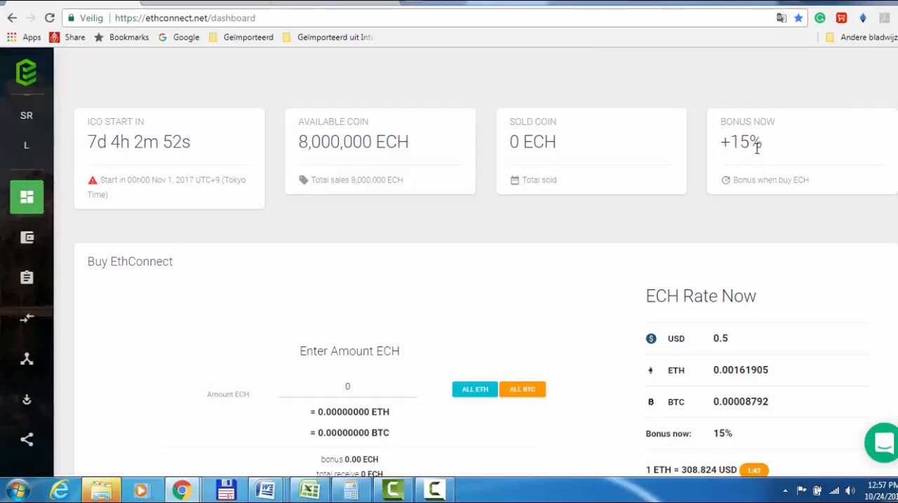
{"action": "mouse_move", "coordinate": [797, 172]}
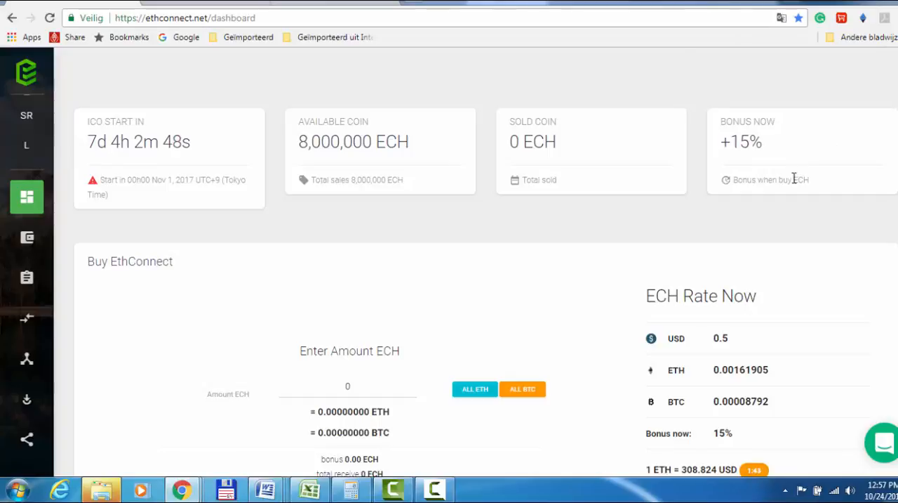
Scroll the dashboard to show the Buy EthConnect form and the ECH Rate Now card.
{"action": "scroll", "scroll_direction": "down", "scroll_amount": 3}
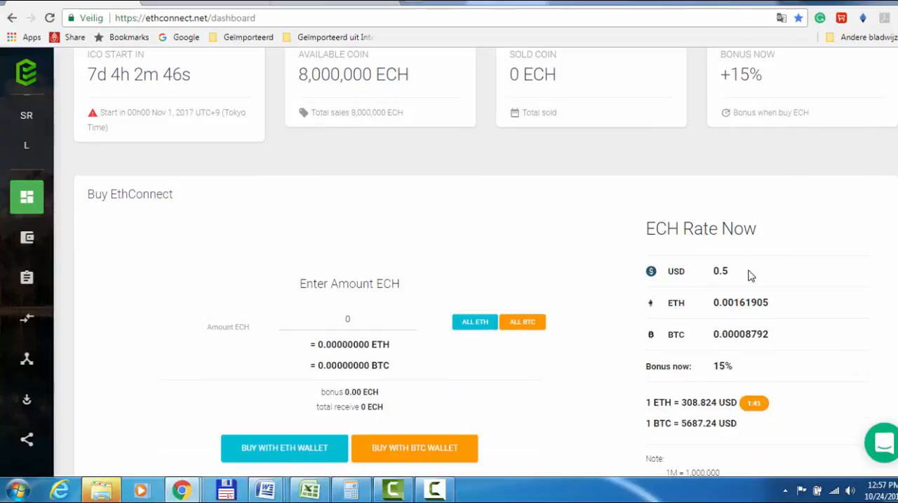
{"action": "mouse_move", "coordinate": [700, 280]}
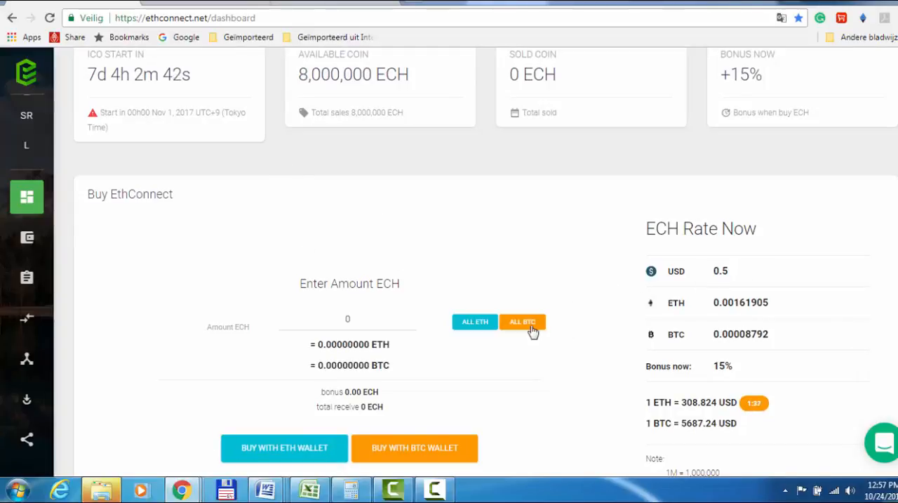
{"action": "scroll", "scroll_direction": "down", "scroll_amount": 3}
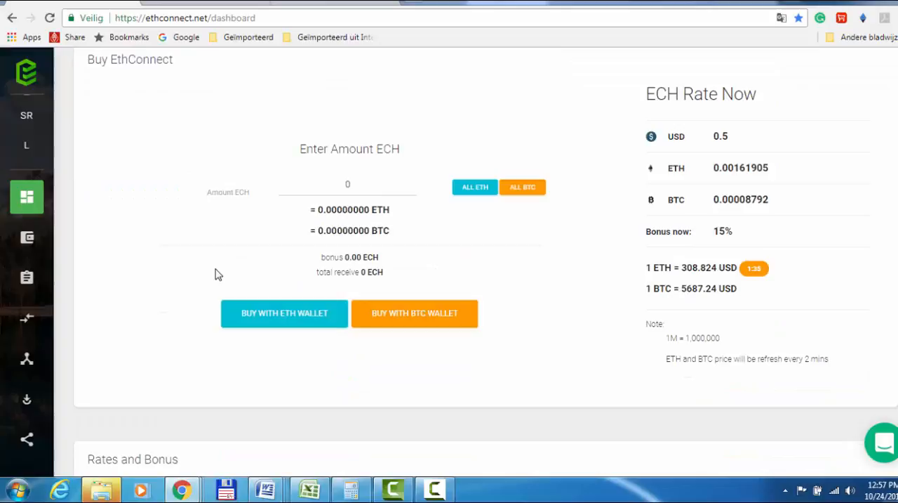
{"action": "mouse_move", "coordinate": [267, 325]}
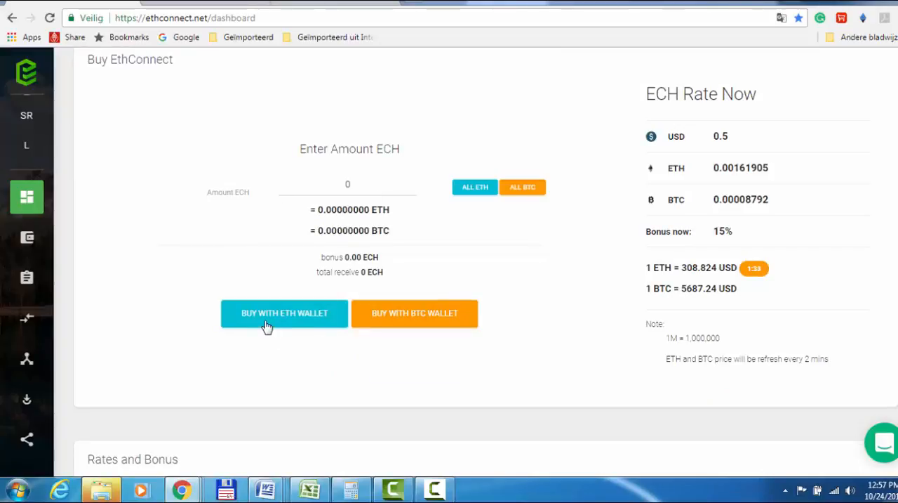
{"action": "mouse_move", "coordinate": [305, 328]}
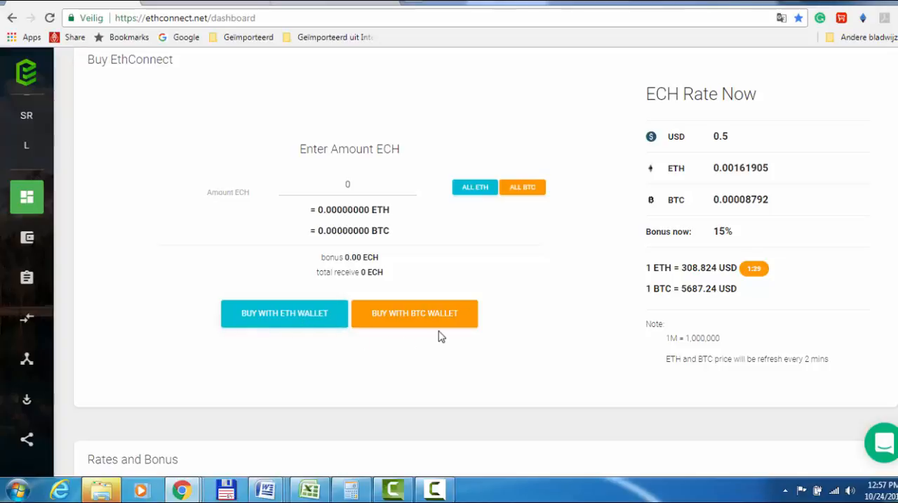
{"action": "mouse_move", "coordinate": [313, 345]}
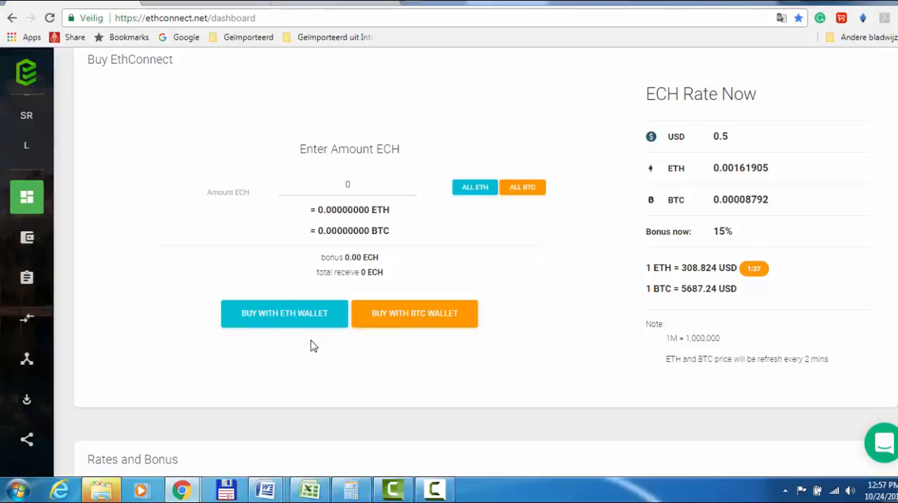
{"action": "mouse_move", "coordinate": [360, 364]}
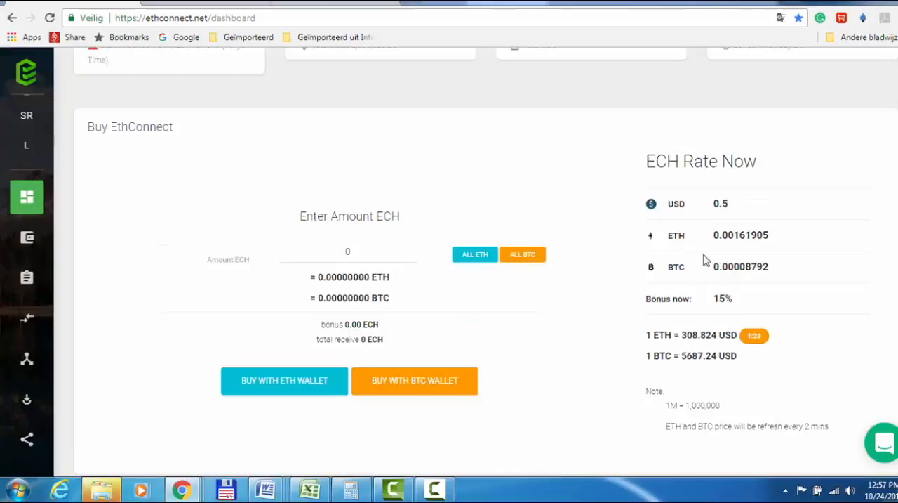
{"action": "mouse_move", "coordinate": [792, 291]}
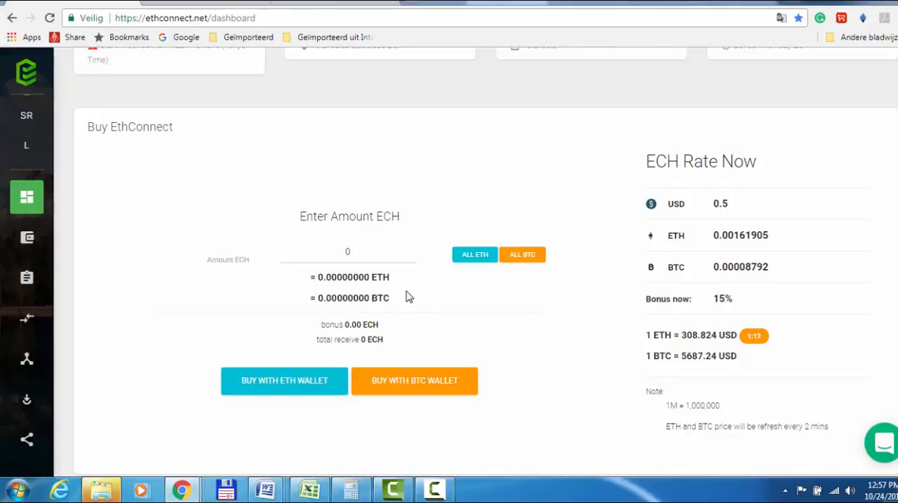
Scroll further to reveal the Rates and Bonus table of ECH price tiers.
{"action": "scroll", "scroll_direction": "down", "scroll_amount": 3}
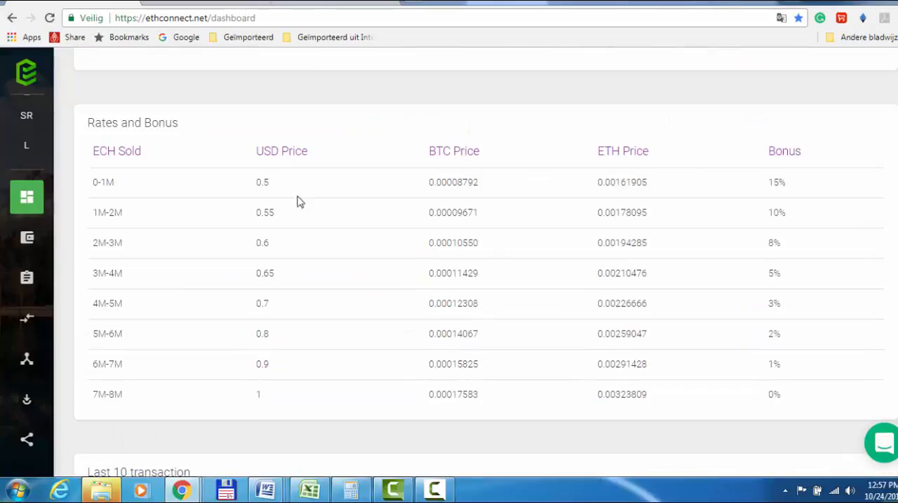
{"action": "mouse_move", "coordinate": [100, 197]}
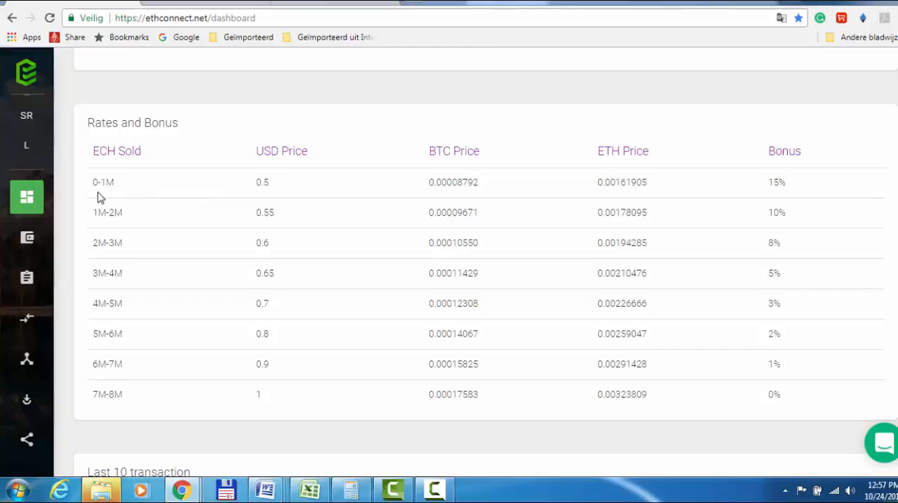
{"action": "mouse_move", "coordinate": [264, 197]}
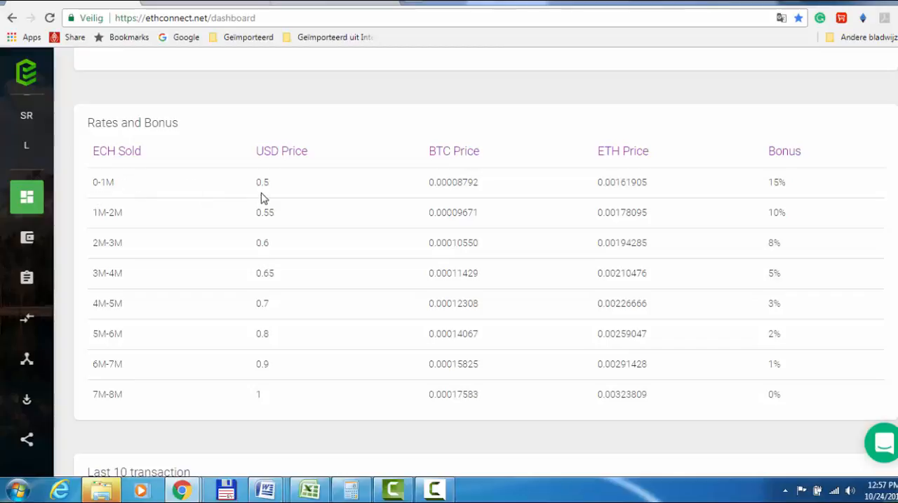
{"action": "mouse_move", "coordinate": [277, 195]}
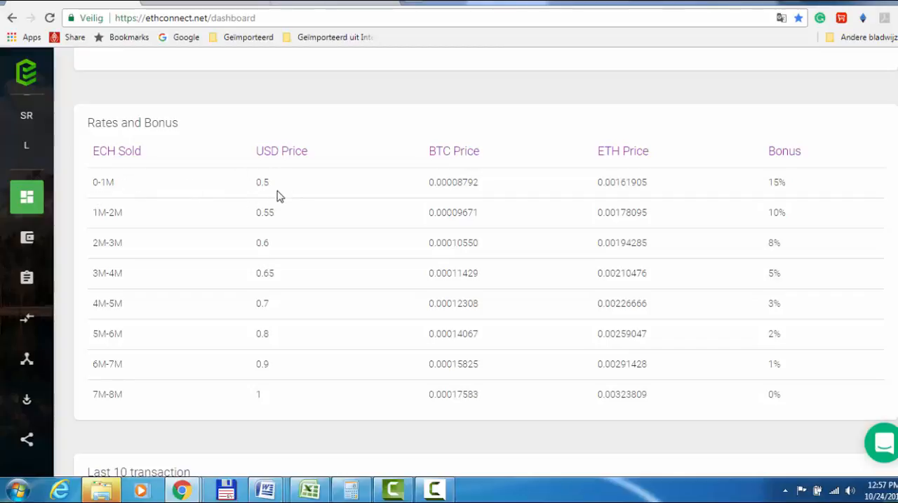
{"action": "mouse_move", "coordinate": [274, 208]}
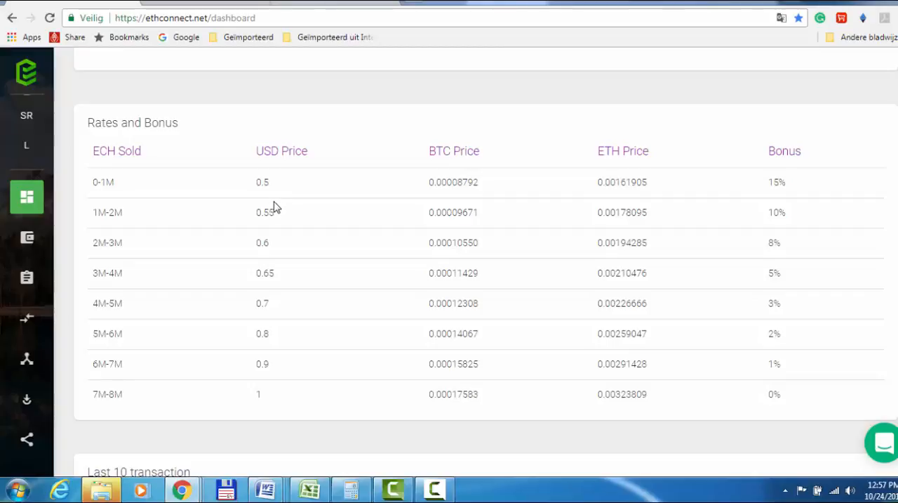
{"action": "mouse_move", "coordinate": [265, 409]}
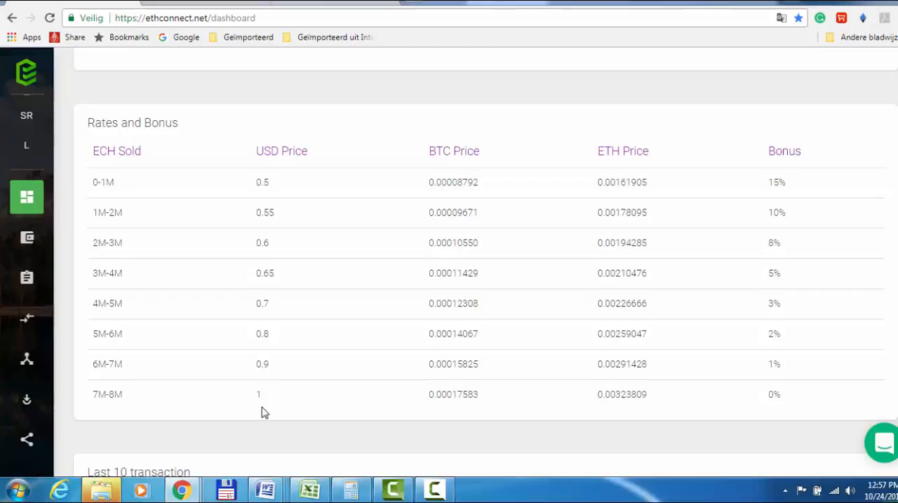
{"action": "mouse_move", "coordinate": [262, 178]}
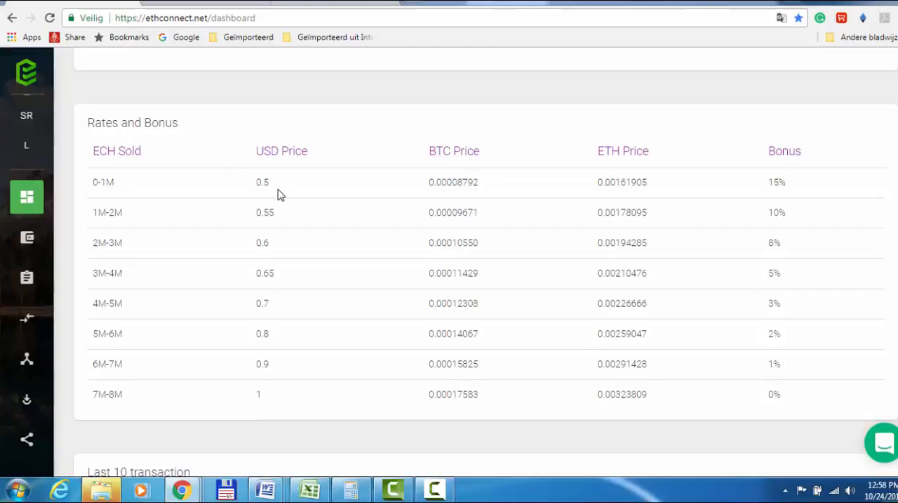
{"action": "mouse_move", "coordinate": [271, 398]}
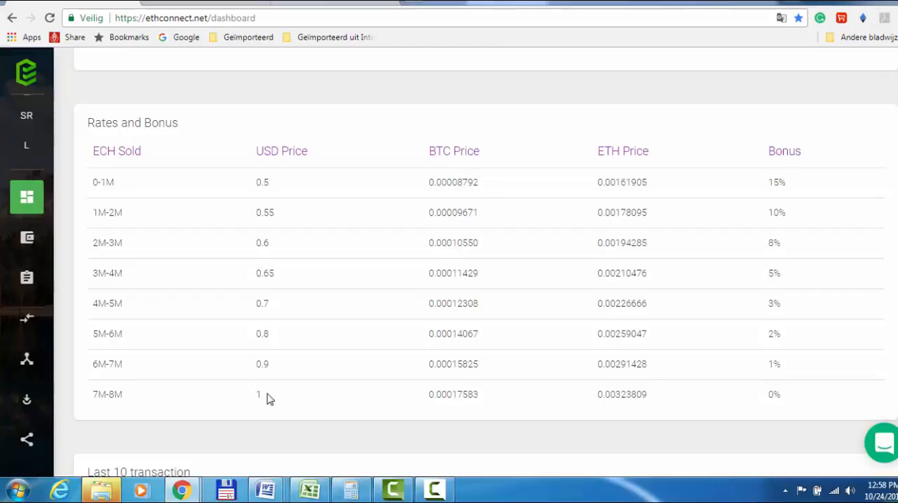
{"action": "mouse_move", "coordinate": [293, 254]}
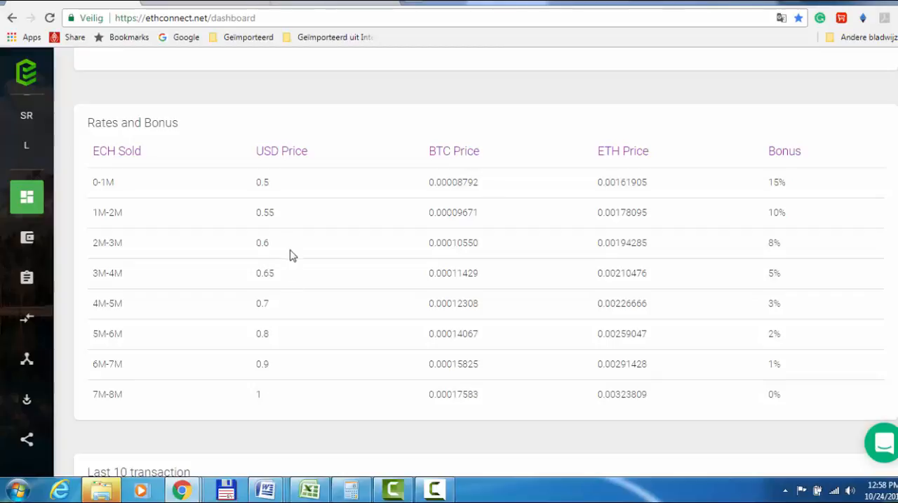
{"action": "mouse_move", "coordinate": [297, 408]}
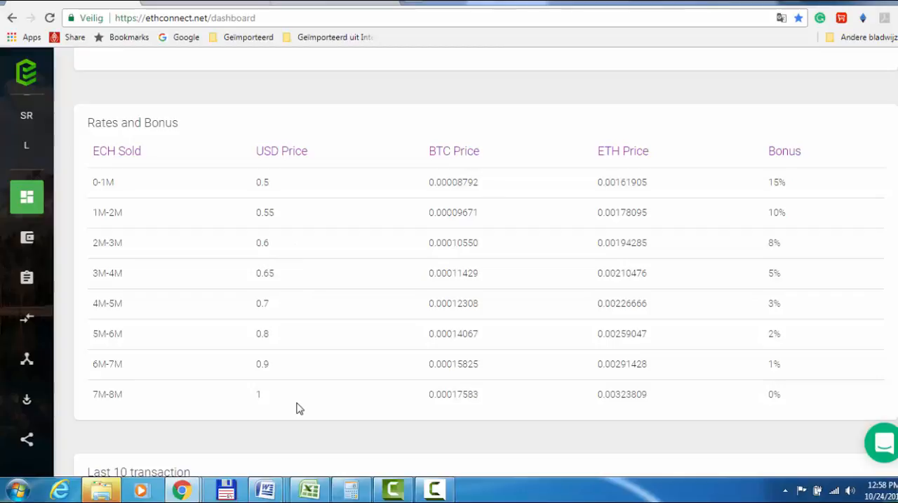
{"action": "mouse_move", "coordinate": [282, 414]}
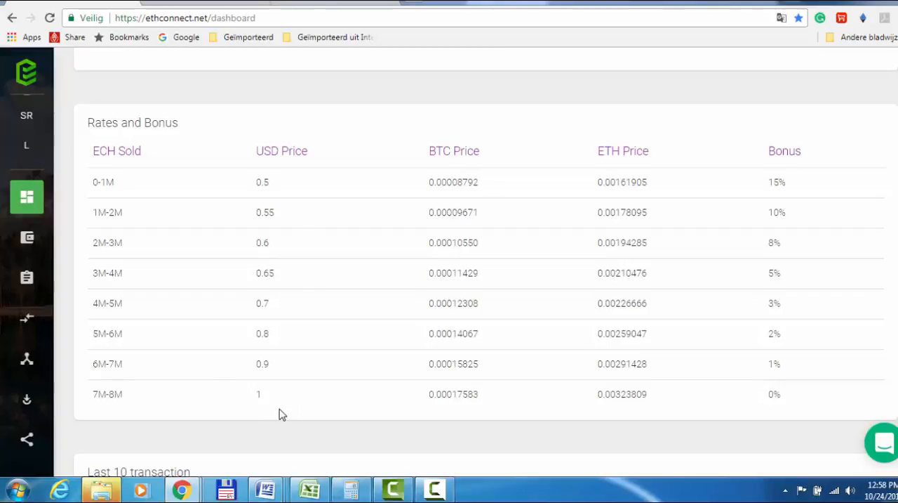
{"action": "mouse_move", "coordinate": [251, 312]}
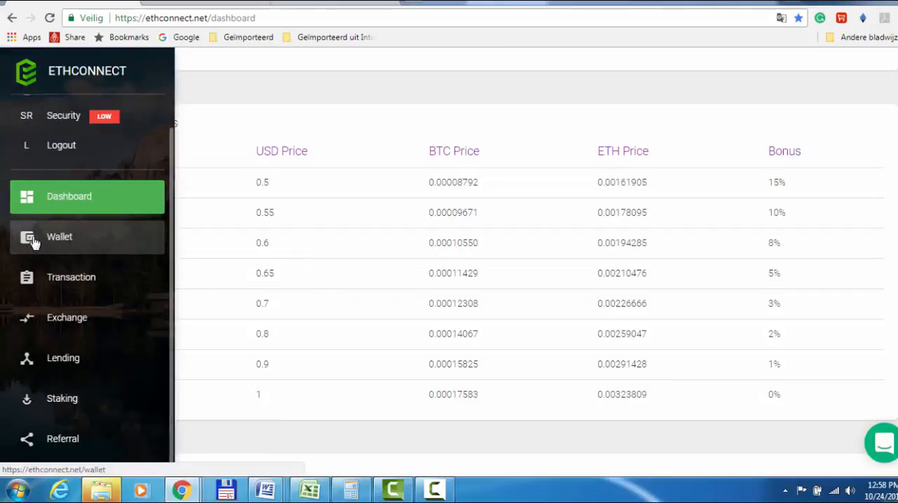
View the Wallet's Local Transfer, Ethereum and EthConnect sections, all marked coming soon.
{"action": "left_click", "coordinate": [60, 237]}
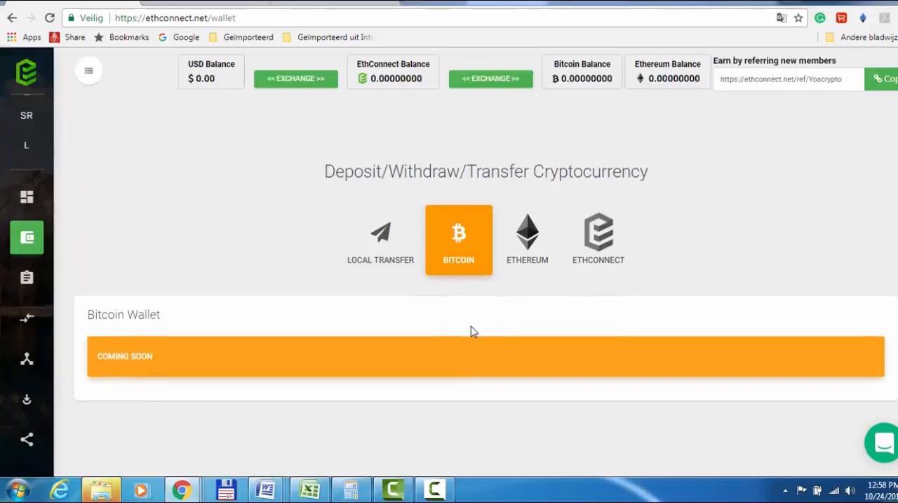
{"action": "mouse_move", "coordinate": [156, 388]}
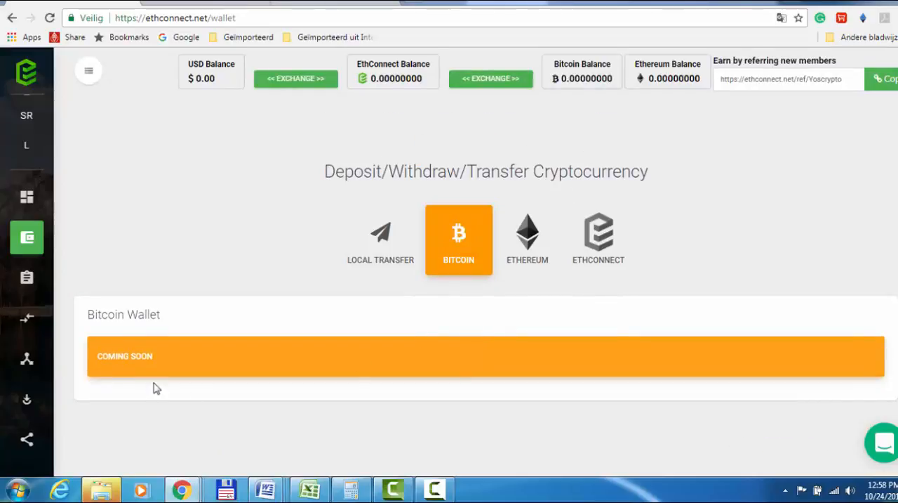
{"action": "mouse_move", "coordinate": [153, 312]}
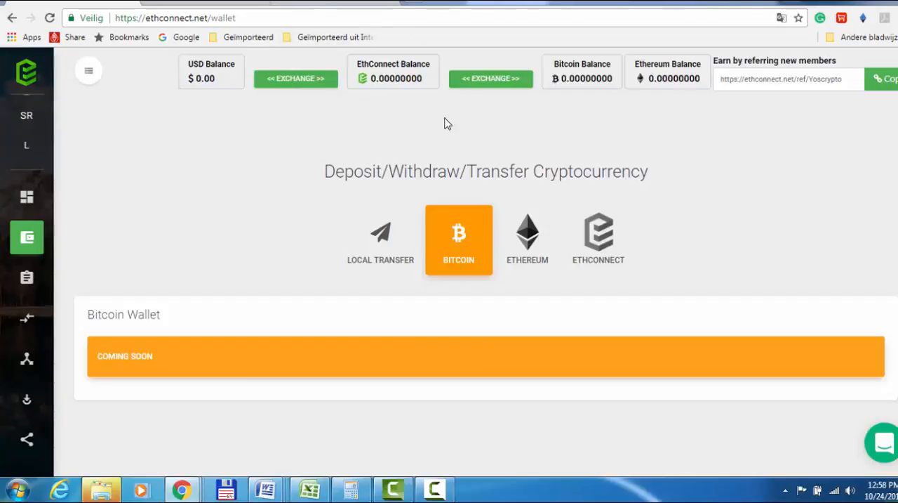
{"action": "mouse_move", "coordinate": [798, 195]}
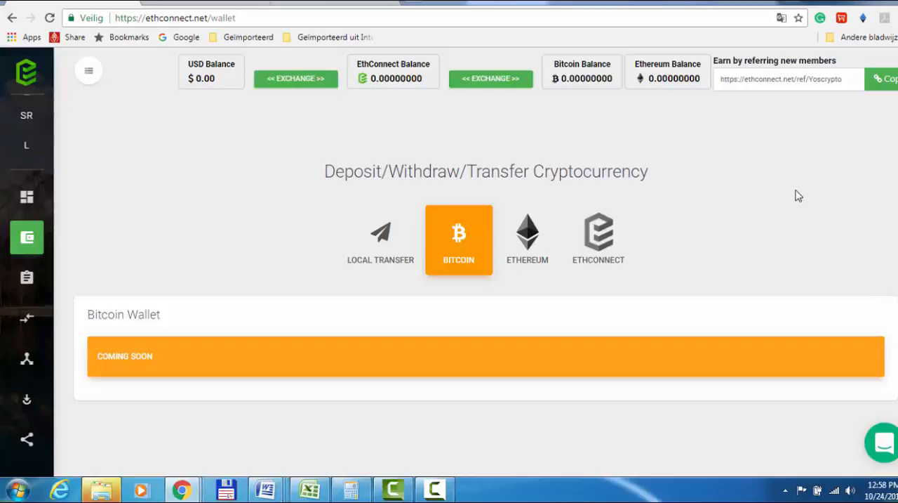
{"action": "mouse_move", "coordinate": [584, 183]}
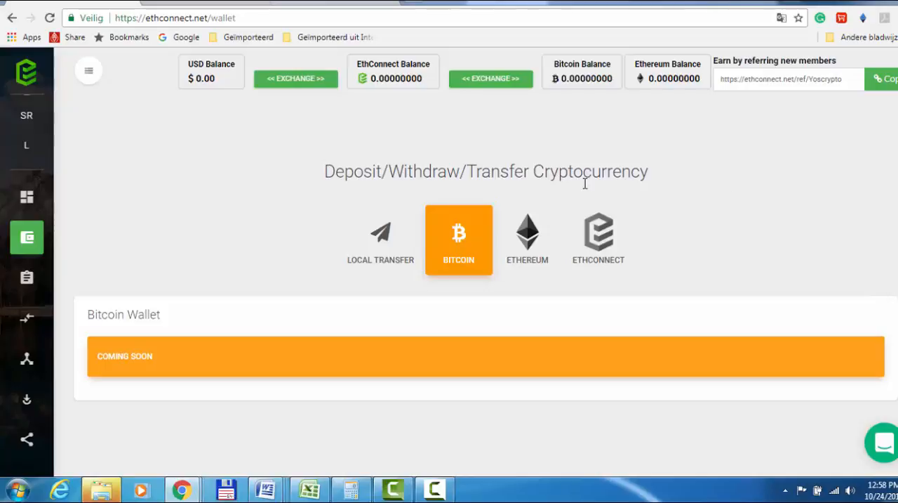
{"action": "mouse_move", "coordinate": [364, 273]}
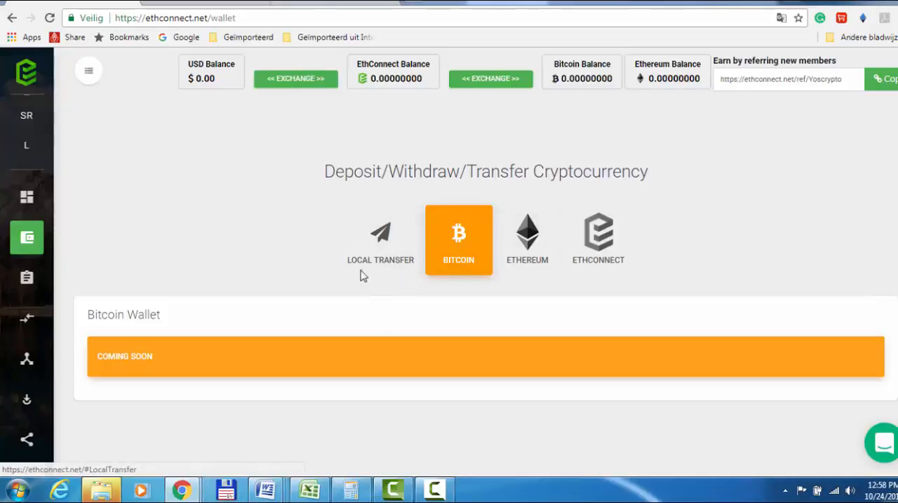
{"action": "mouse_move", "coordinate": [754, 190]}
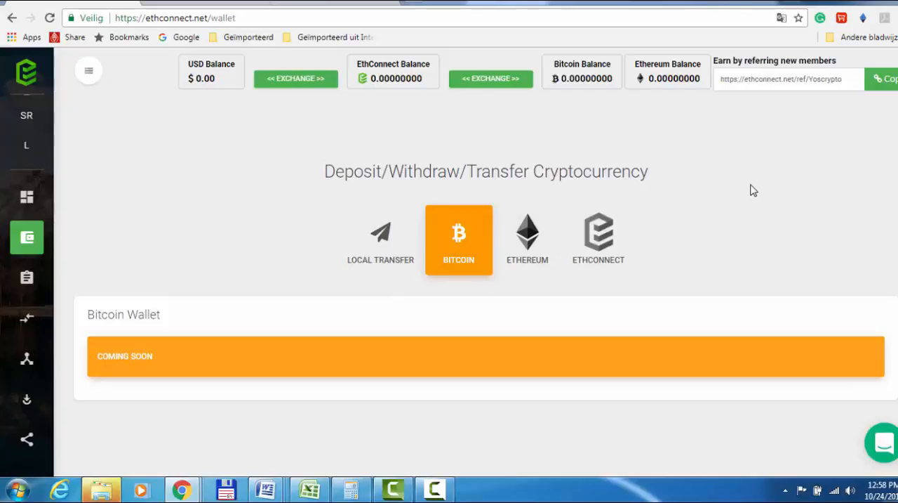
{"action": "mouse_move", "coordinate": [613, 132]}
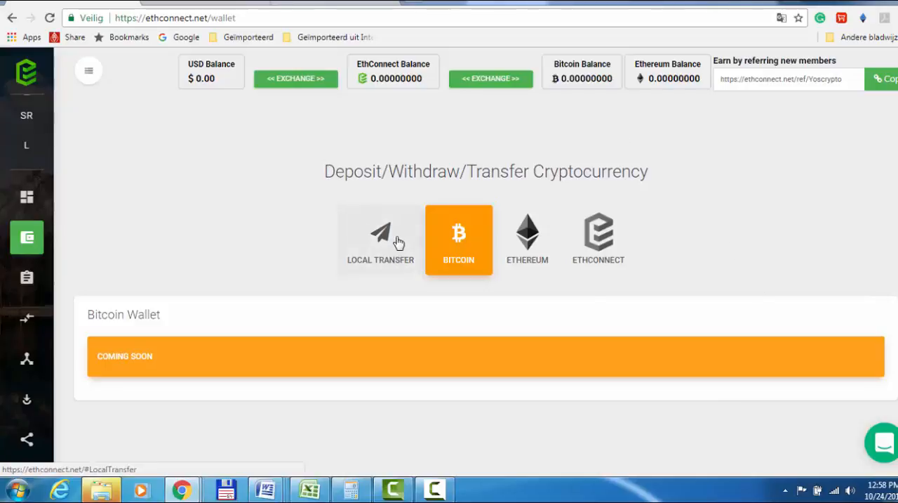
{"action": "left_click", "coordinate": [381, 238]}
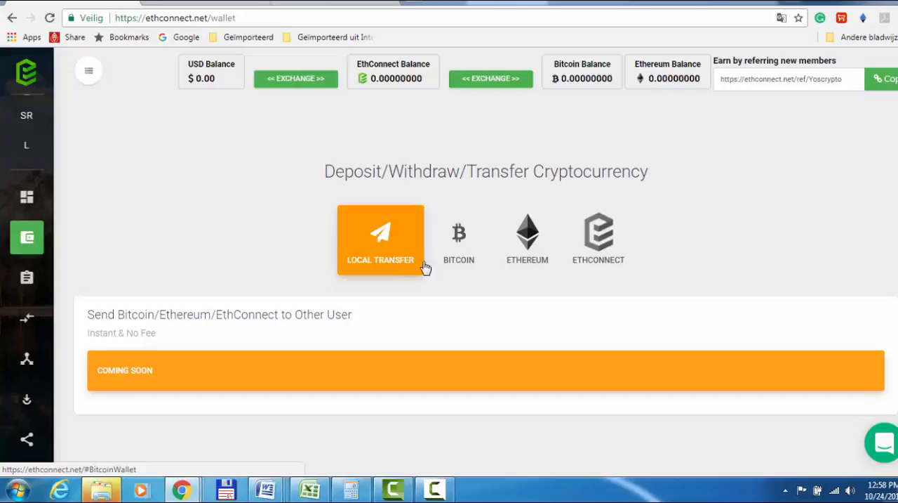
{"action": "mouse_move", "coordinate": [269, 296]}
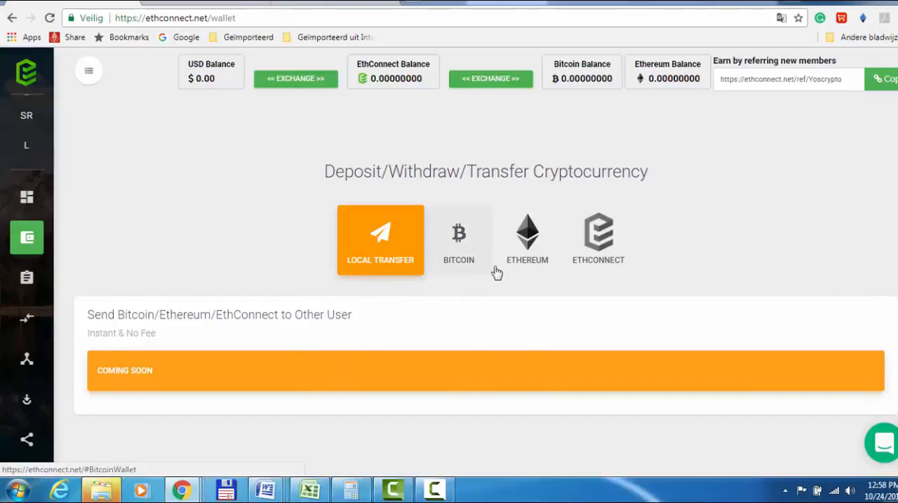
{"action": "left_click", "coordinate": [527, 238]}
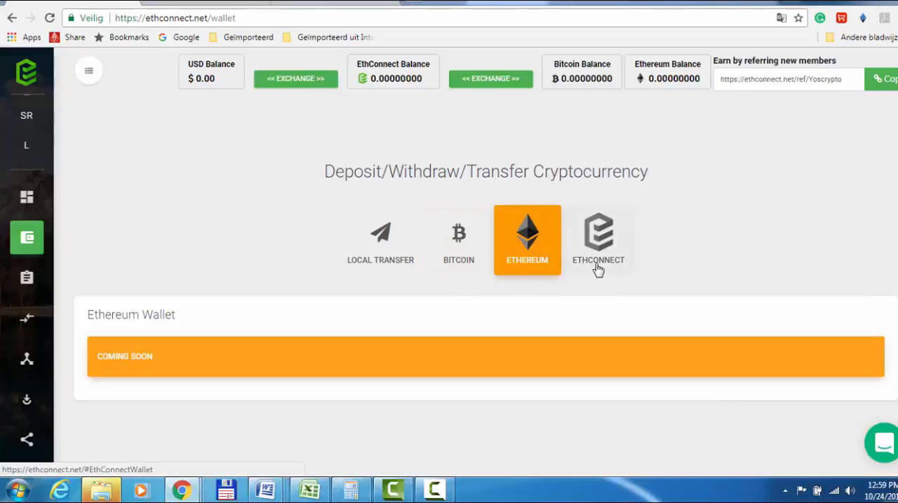
{"action": "left_click", "coordinate": [597, 239]}
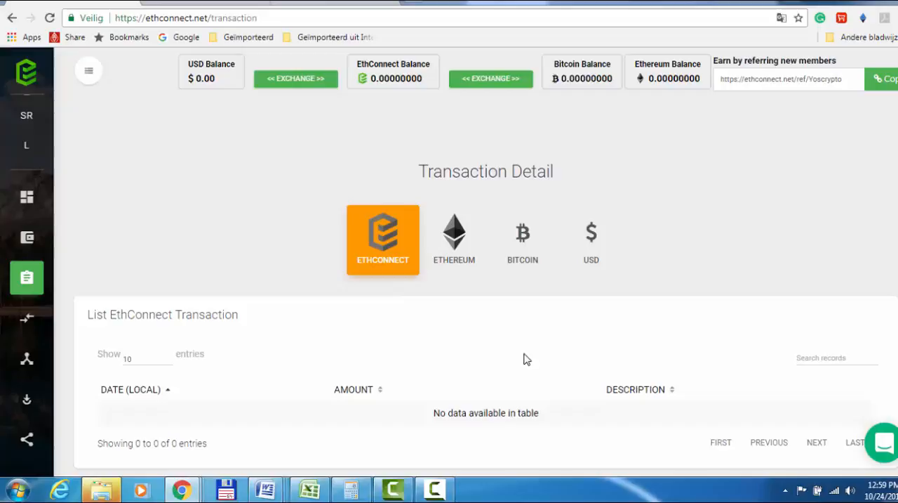
{"action": "mouse_move", "coordinate": [506, 268]}
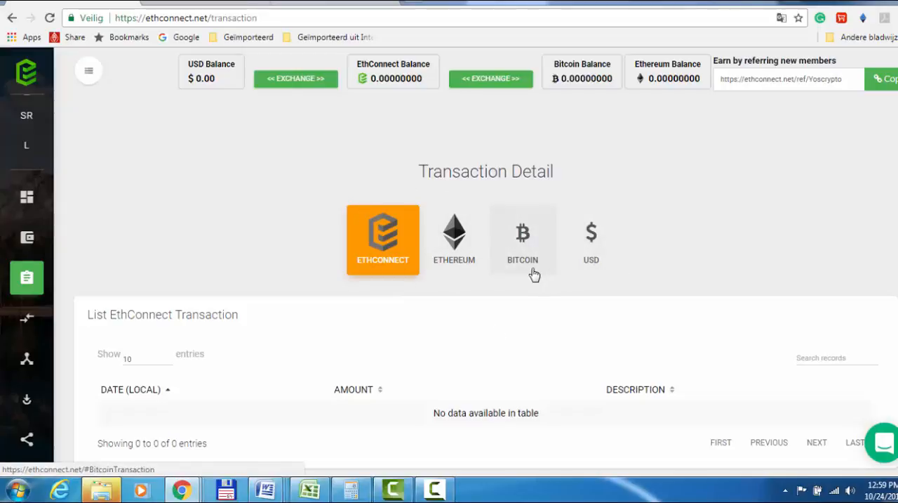
Show the empty EthConnect transaction list on the Transaction Detail page.
{"action": "left_click", "coordinate": [383, 240]}
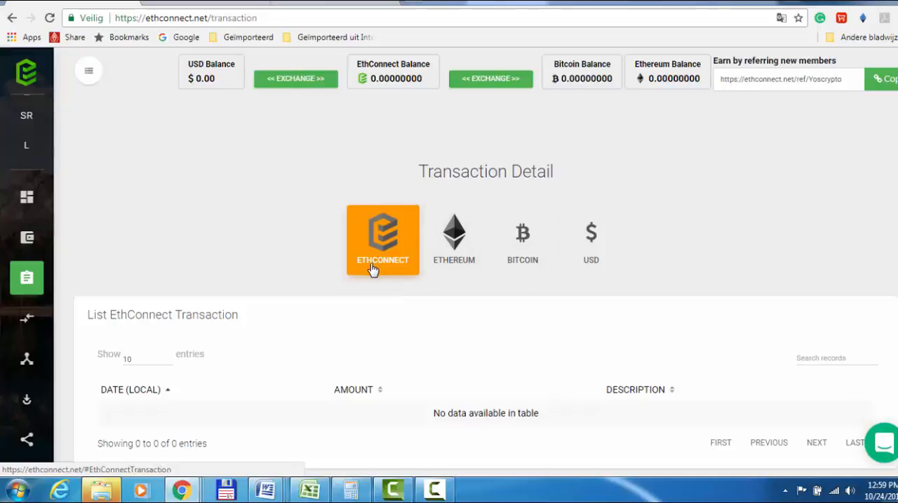
{"action": "scroll", "scroll_direction": "down", "scroll_amount": 3}
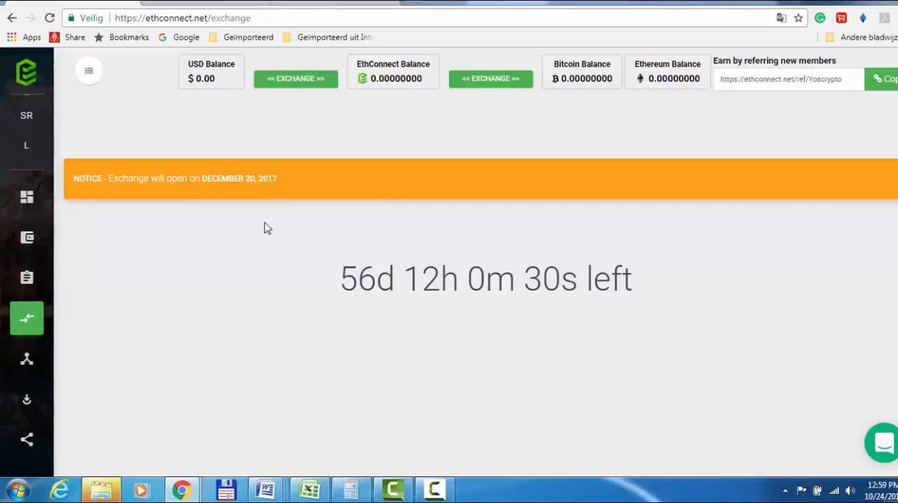
{"action": "mouse_move", "coordinate": [361, 307]}
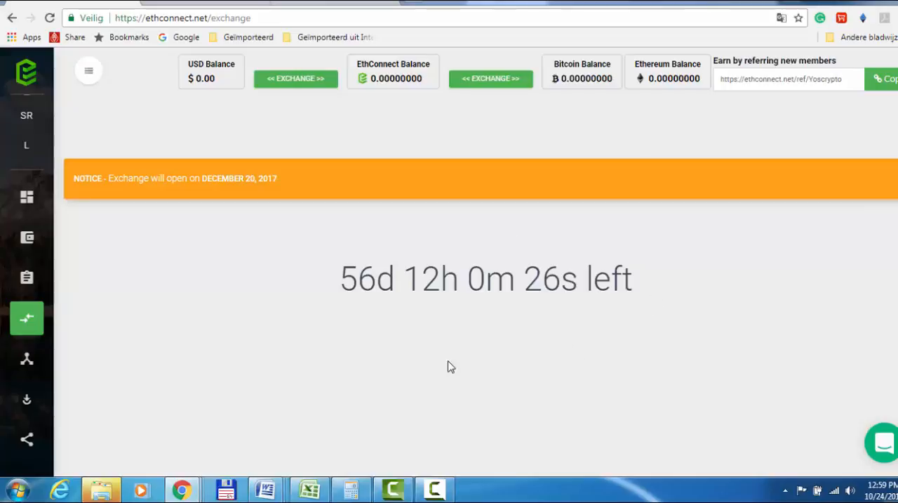
{"action": "mouse_move", "coordinate": [410, 358]}
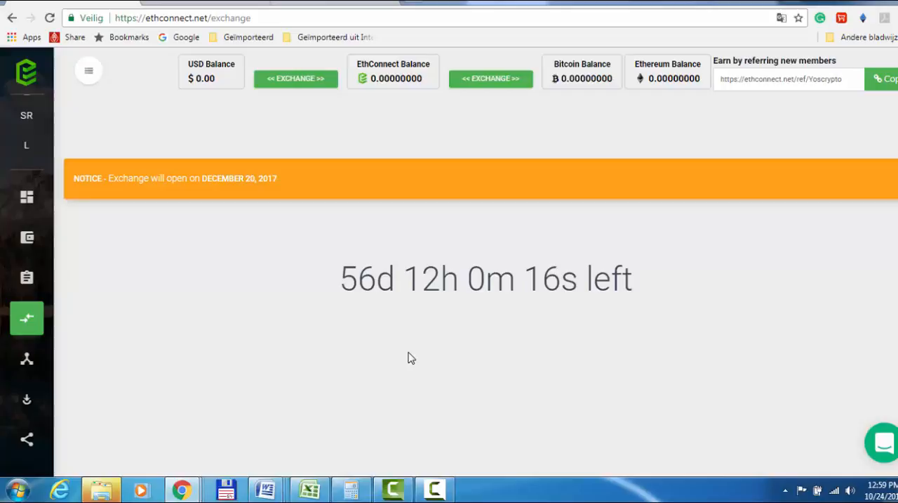
{"action": "mouse_move", "coordinate": [12, 168]}
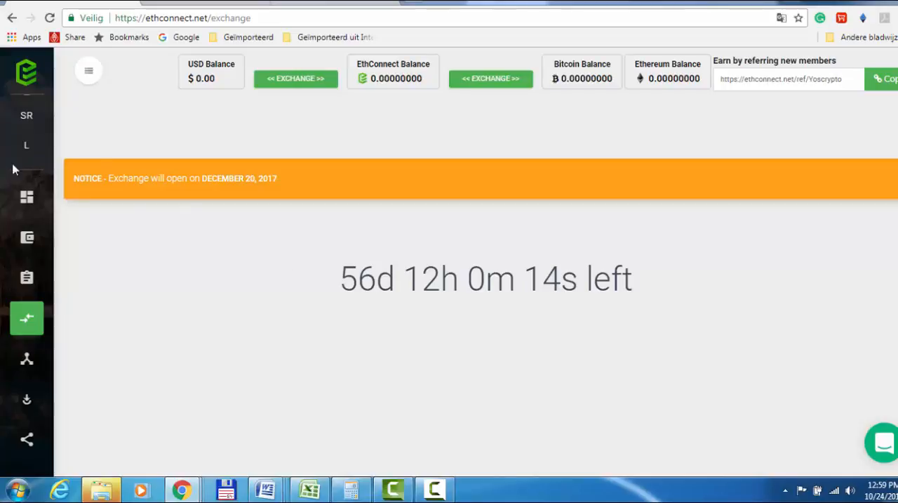
{"action": "mouse_move", "coordinate": [26, 400]}
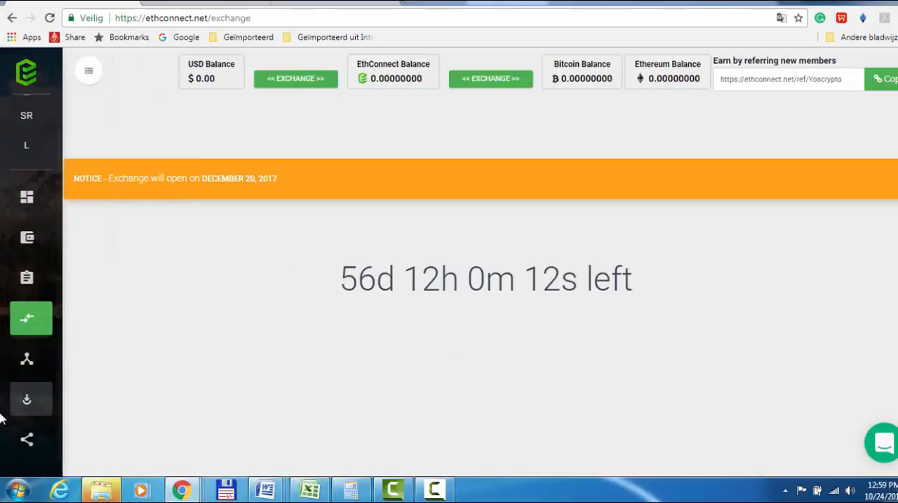
Go to the Exchange page with its December 20, 2017 opening countdown.
{"action": "left_click", "coordinate": [31, 317]}
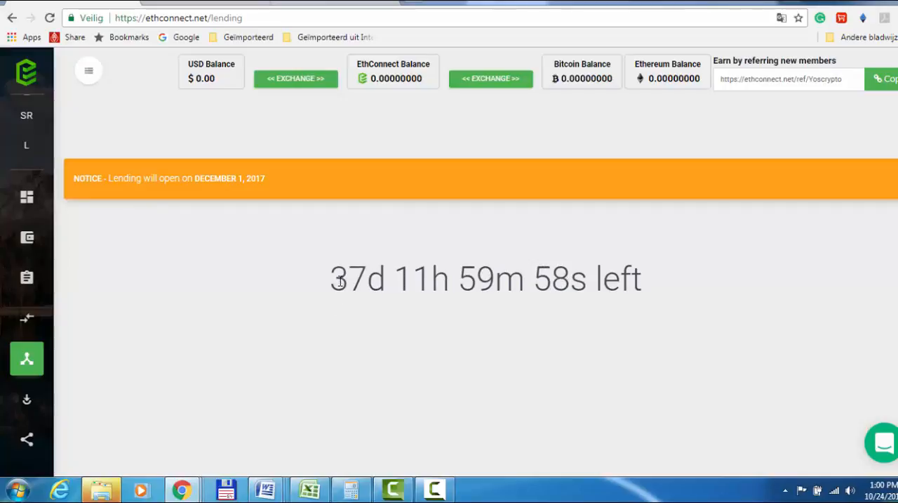
Go to the Staking page with its December 10, 2017 opening countdown.
{"action": "scroll", "scroll_direction": "down", "scroll_amount": 3}
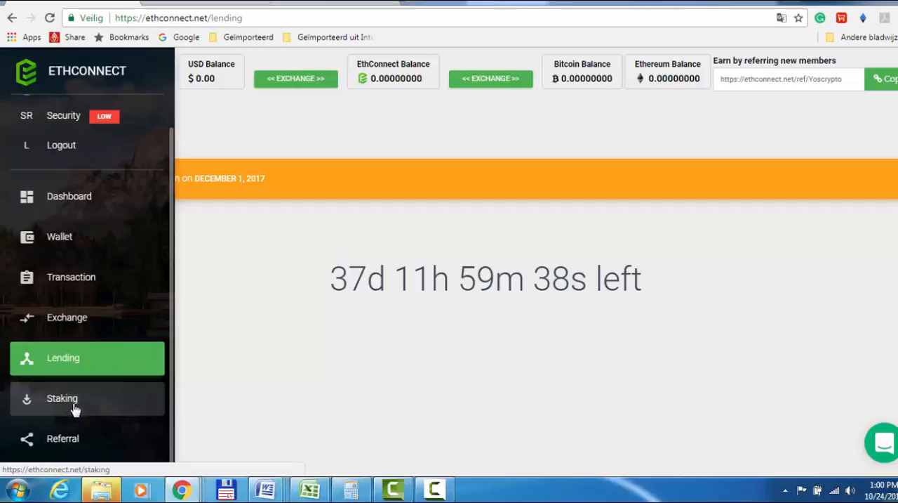
{"action": "left_click", "coordinate": [73, 398]}
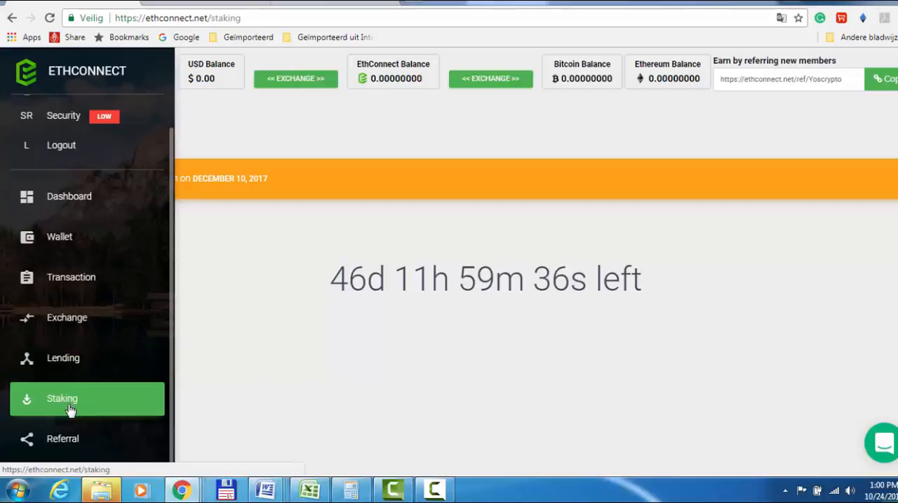
{"action": "mouse_move", "coordinate": [332, 405]}
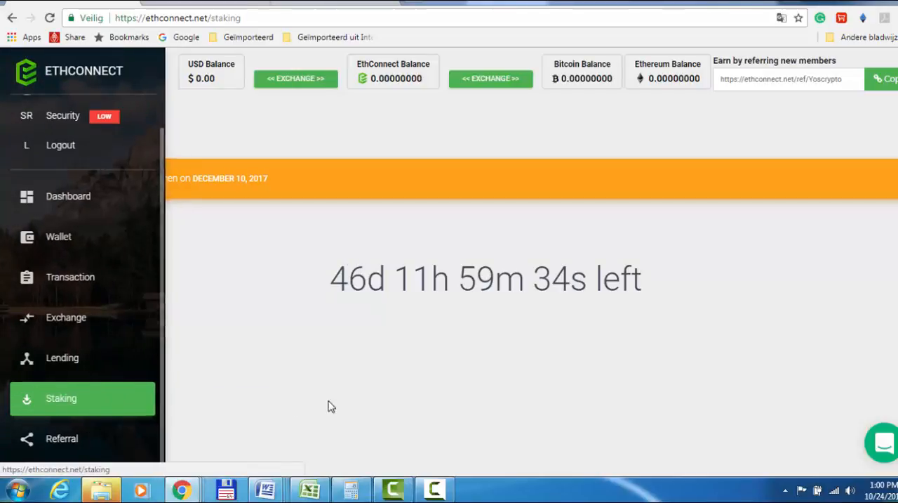
{"action": "left_click", "coordinate": [89, 70]}
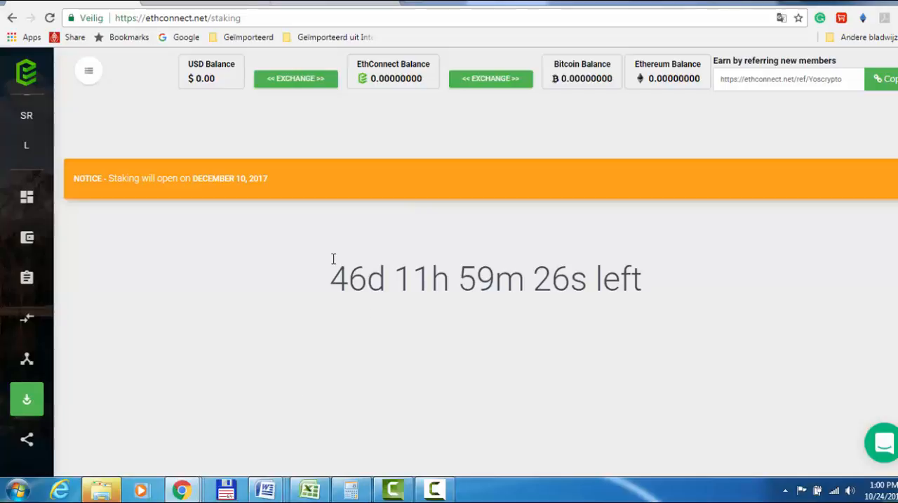
{"action": "mouse_move", "coordinate": [279, 312]}
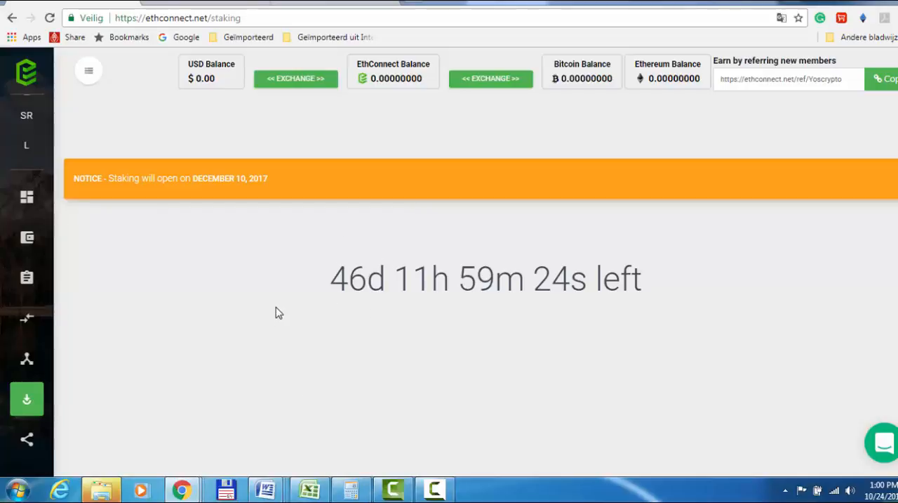
{"action": "mouse_move", "coordinate": [433, 414]}
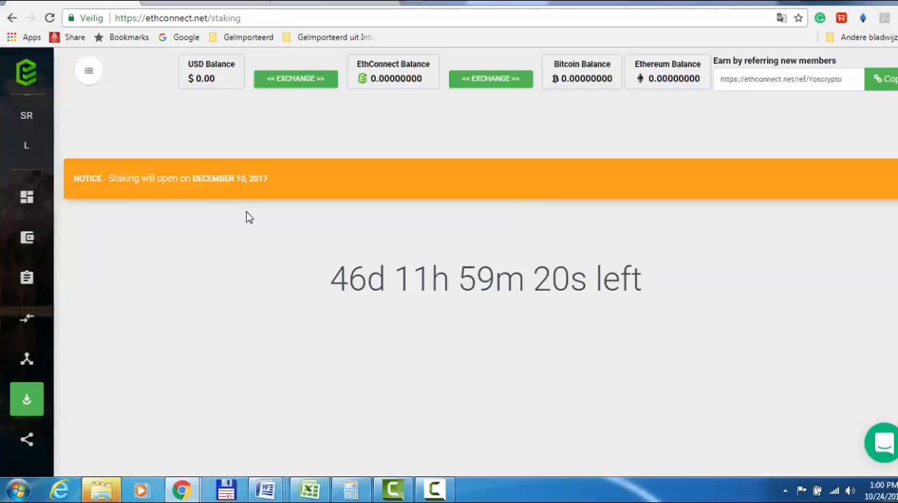
{"action": "mouse_move", "coordinate": [566, 352]}
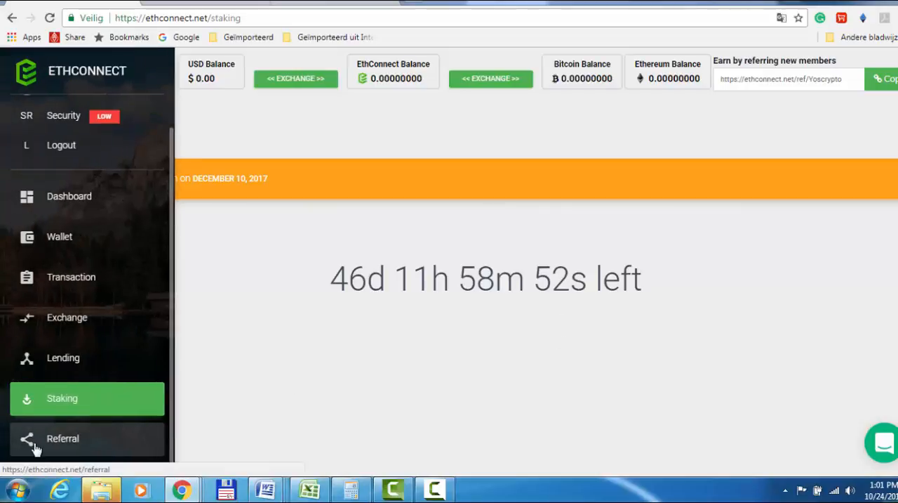
{"action": "left_click", "coordinate": [63, 438]}
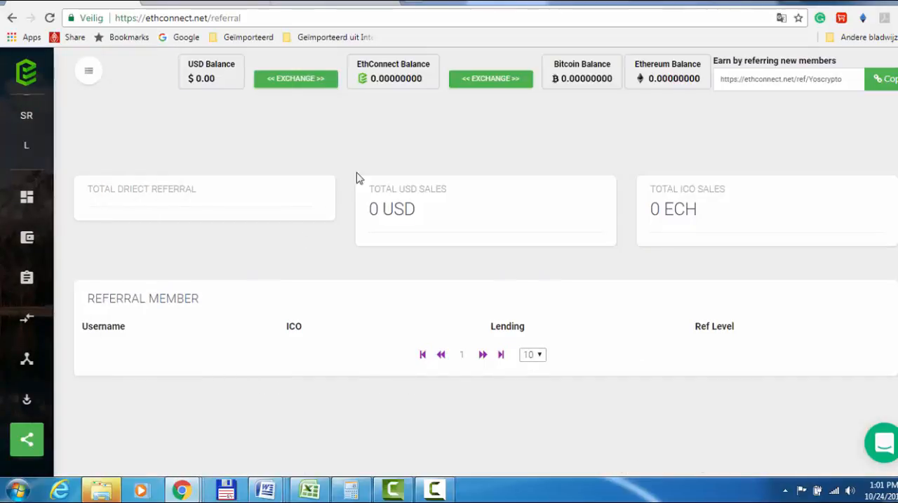
{"action": "mouse_move", "coordinate": [374, 230]}
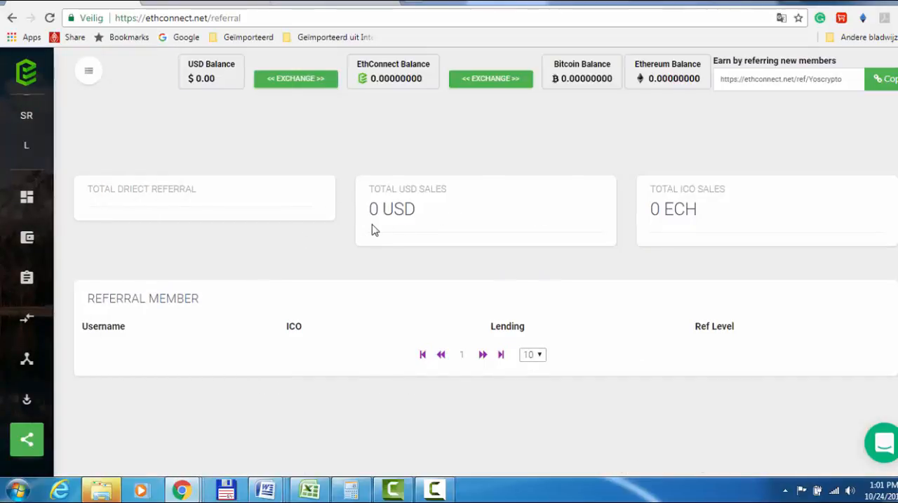
{"action": "mouse_move", "coordinate": [605, 187]}
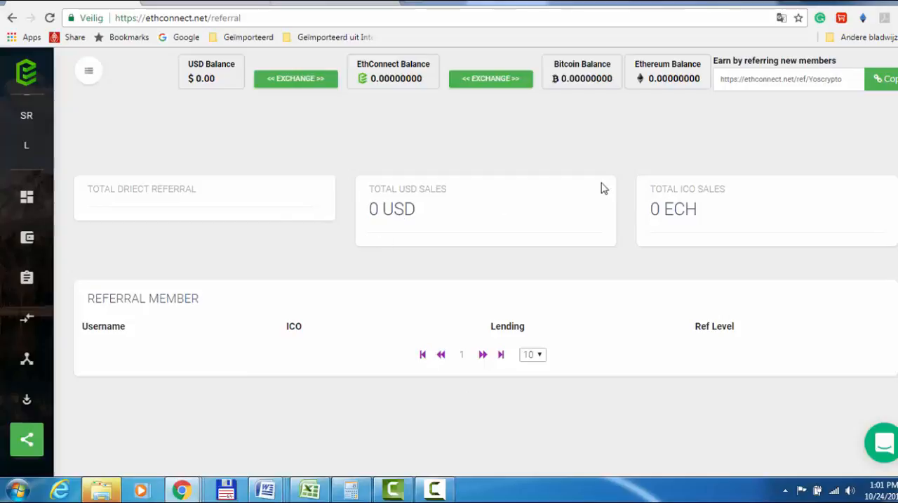
{"action": "mouse_move", "coordinate": [666, 244]}
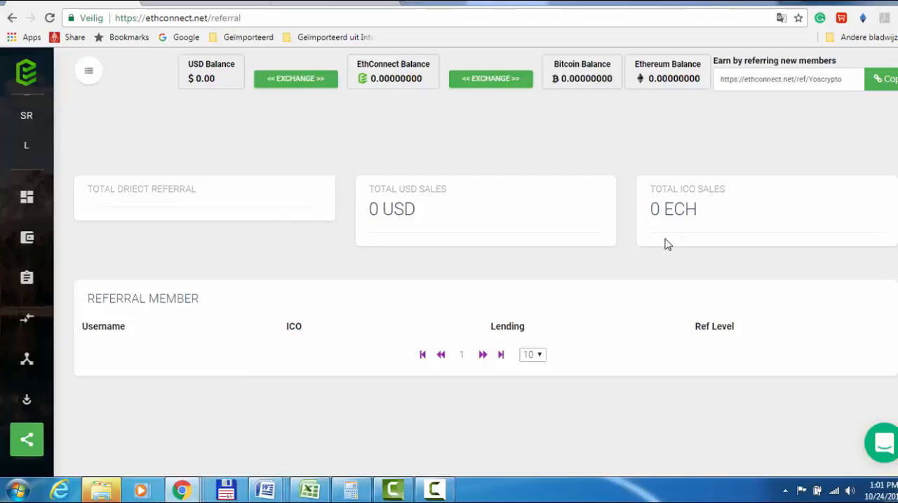
{"action": "mouse_move", "coordinate": [317, 428]}
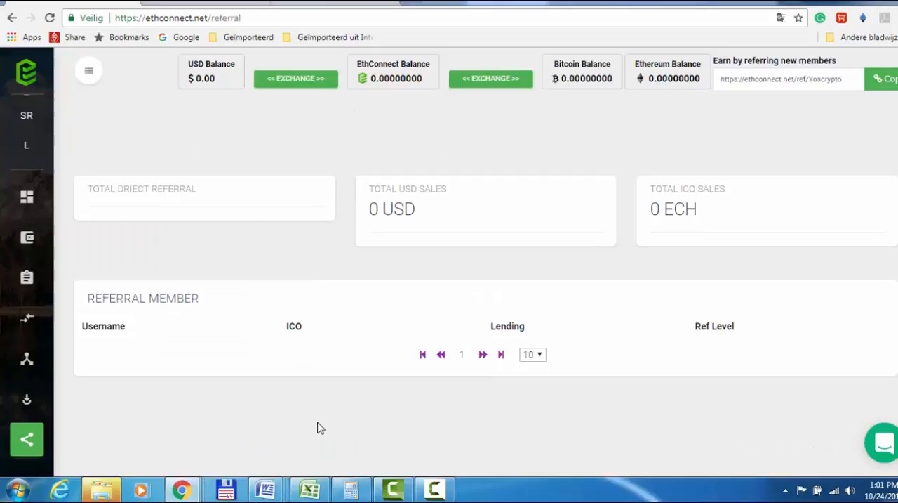
{"action": "mouse_move", "coordinate": [136, 132]}
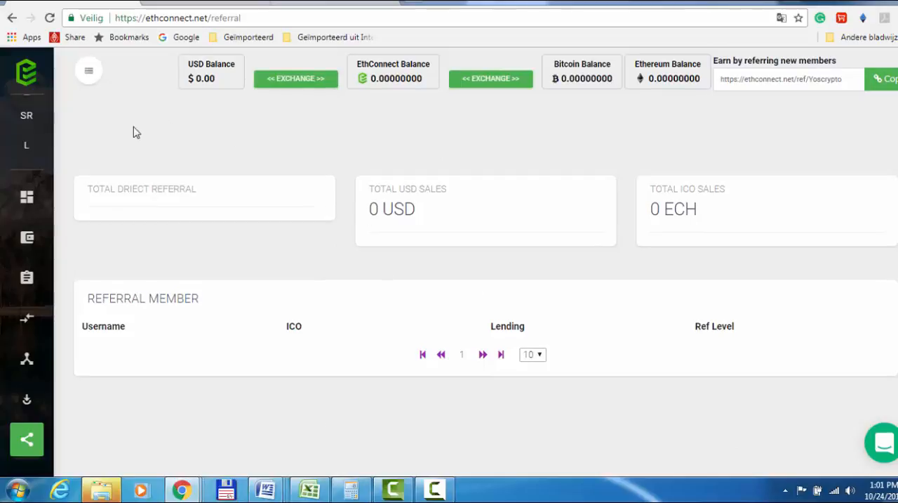
{"action": "mouse_move", "coordinate": [115, 171]}
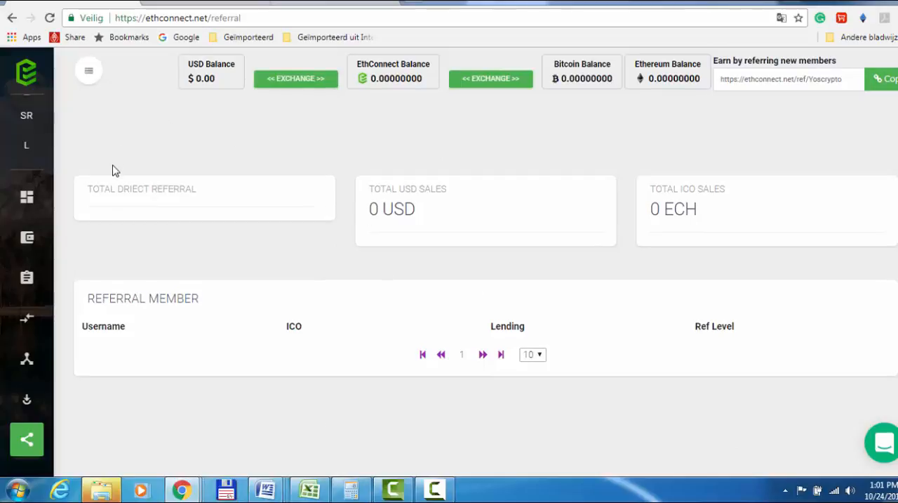
{"action": "mouse_move", "coordinate": [175, 179]}
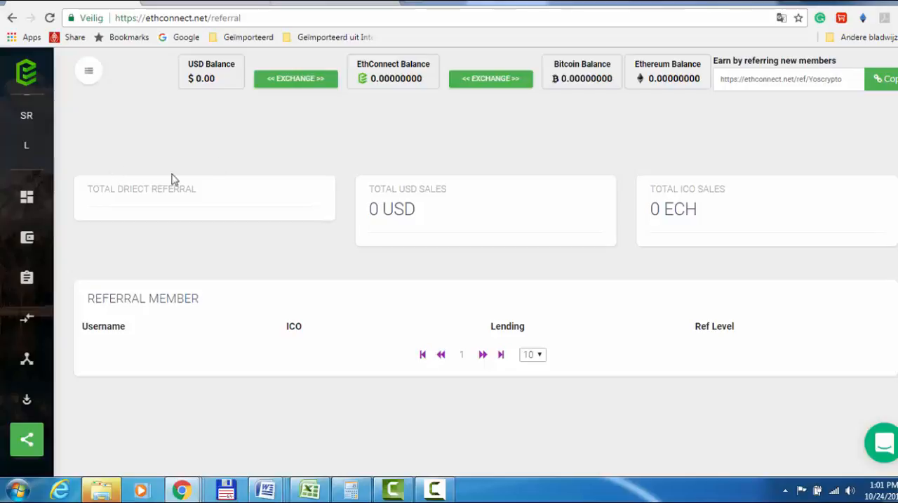
{"action": "mouse_move", "coordinate": [381, 182]}
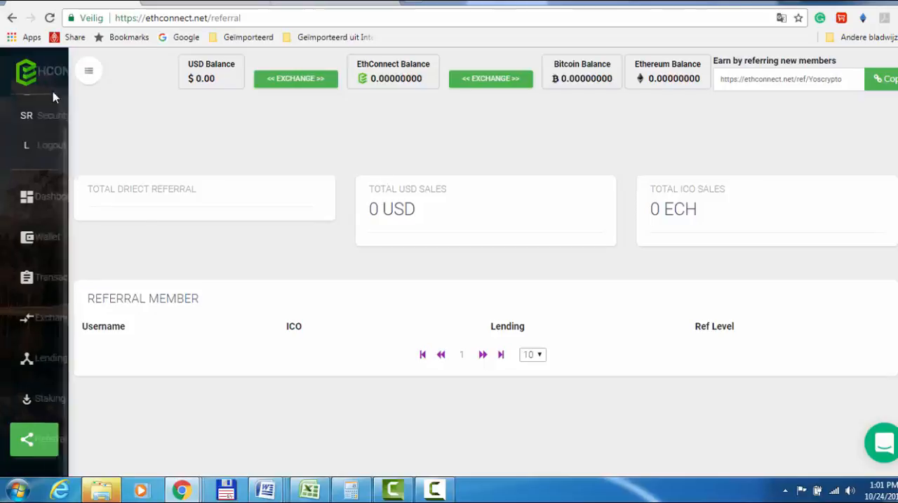
Go to the Referral page showing zero sales and an empty member table.
{"action": "left_click", "coordinate": [89, 70]}
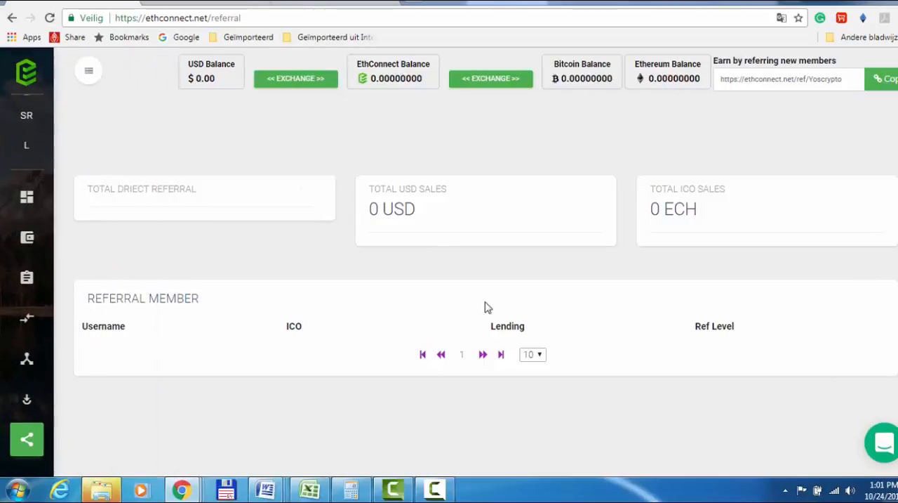
{"action": "mouse_move", "coordinate": [542, 424]}
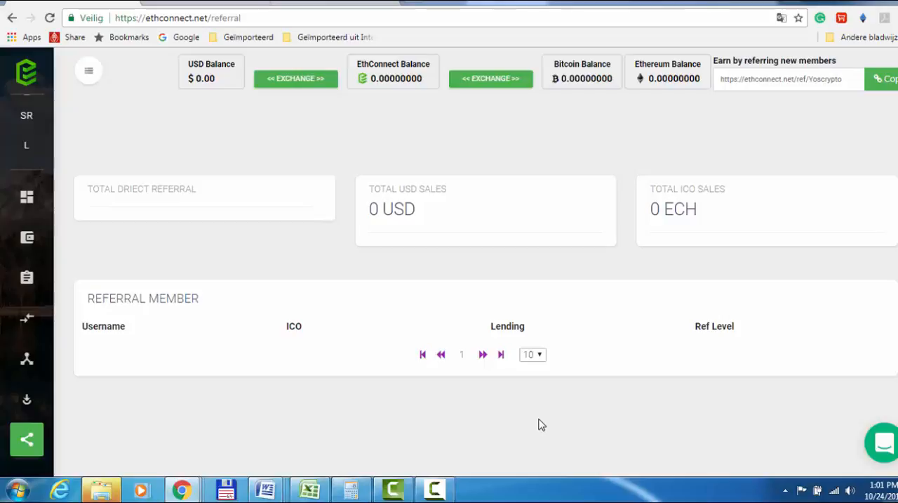
{"action": "mouse_move", "coordinate": [538, 146]}
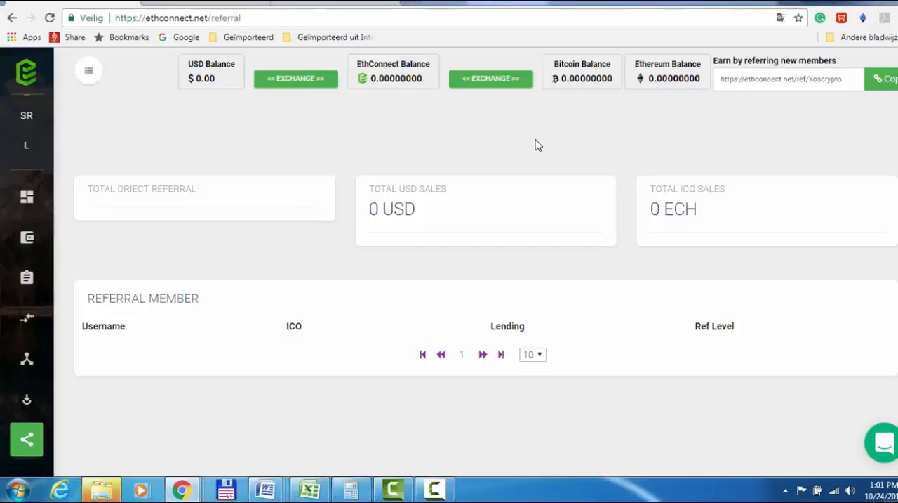
{"action": "mouse_move", "coordinate": [498, 415]}
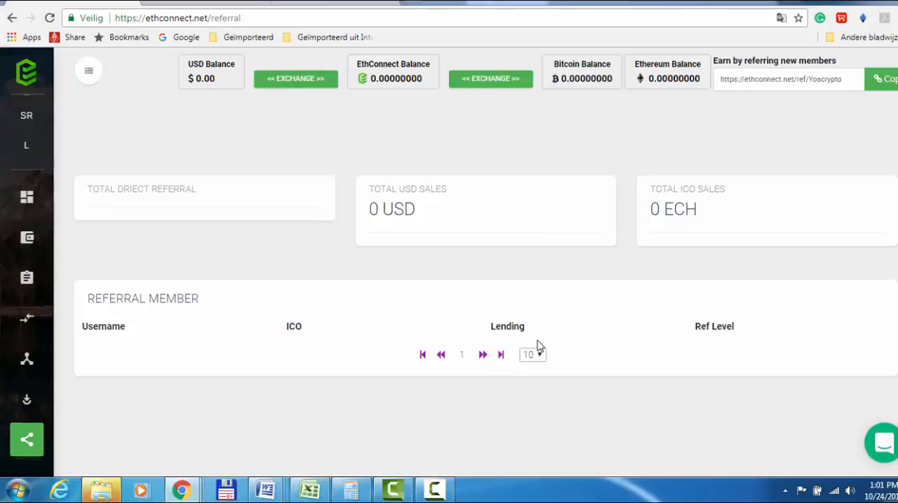
{"action": "mouse_move", "coordinate": [579, 453]}
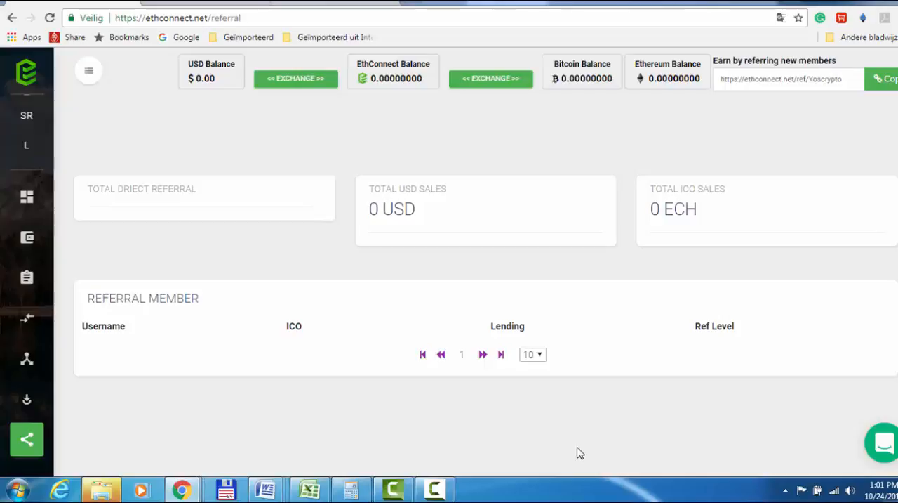